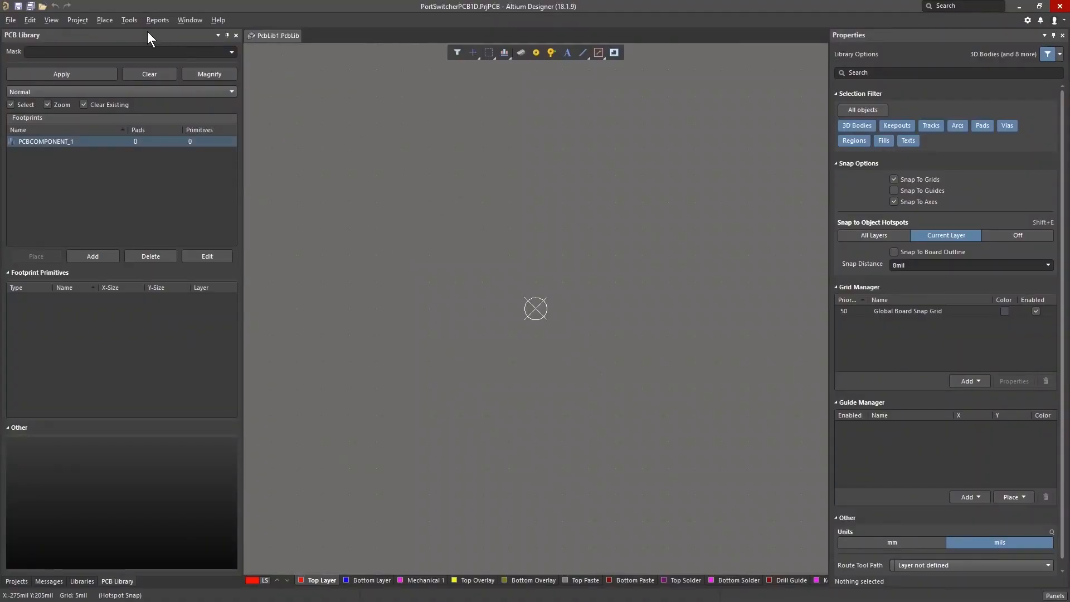
Open the Tools menu listing footprint wizards in the PCB library editor
{"action": "left_click", "coordinate": [129, 19]}
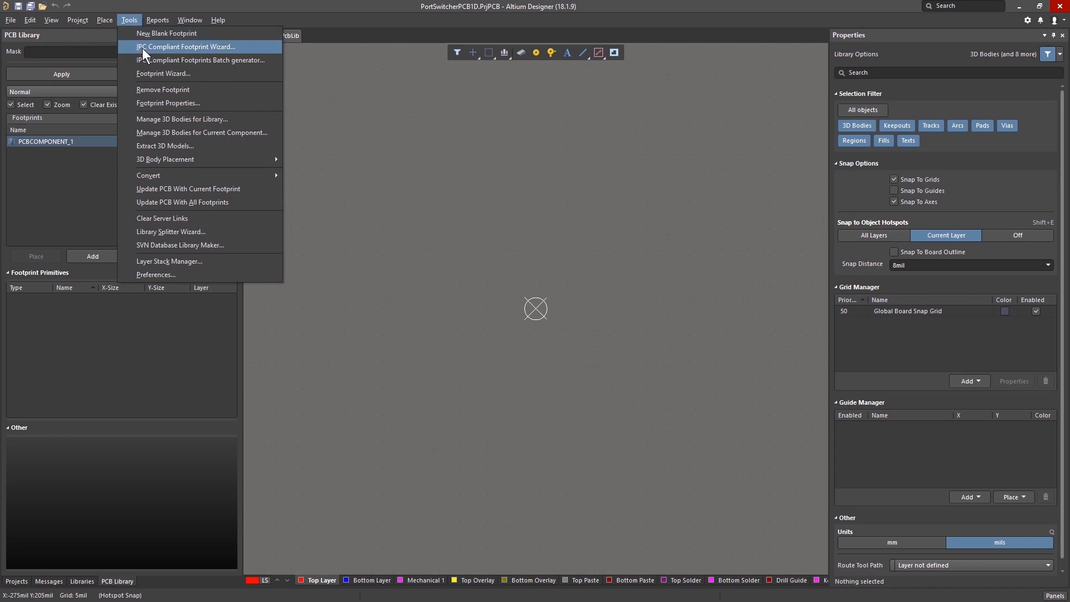
Launch the IPC Compliant Footprint Wizard and select the SOIC component family
{"action": "left_click", "coordinate": [184, 46]}
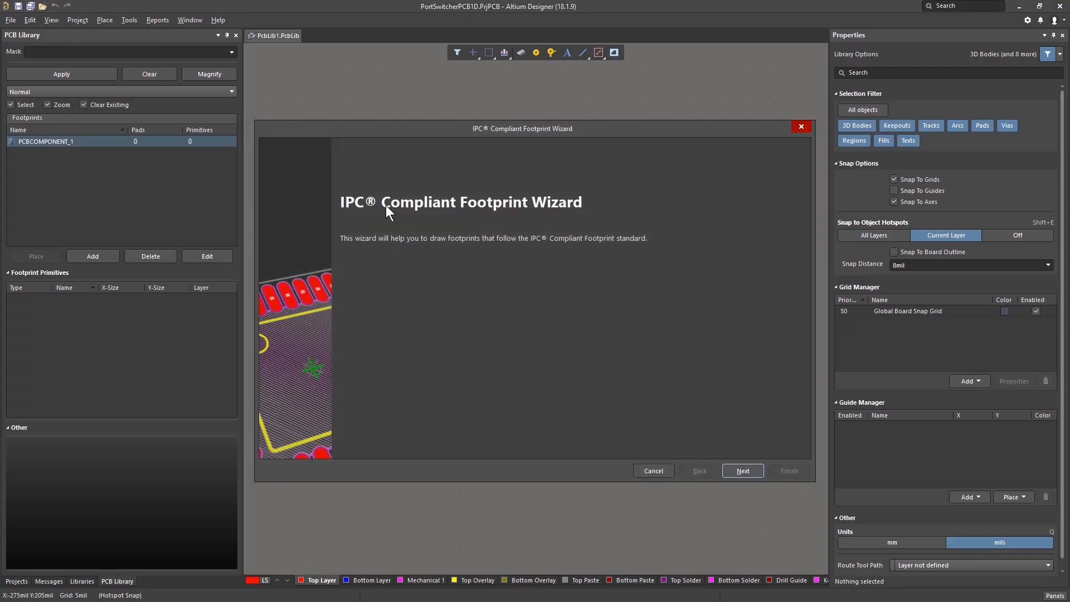
{"action": "left_click", "coordinate": [743, 471]}
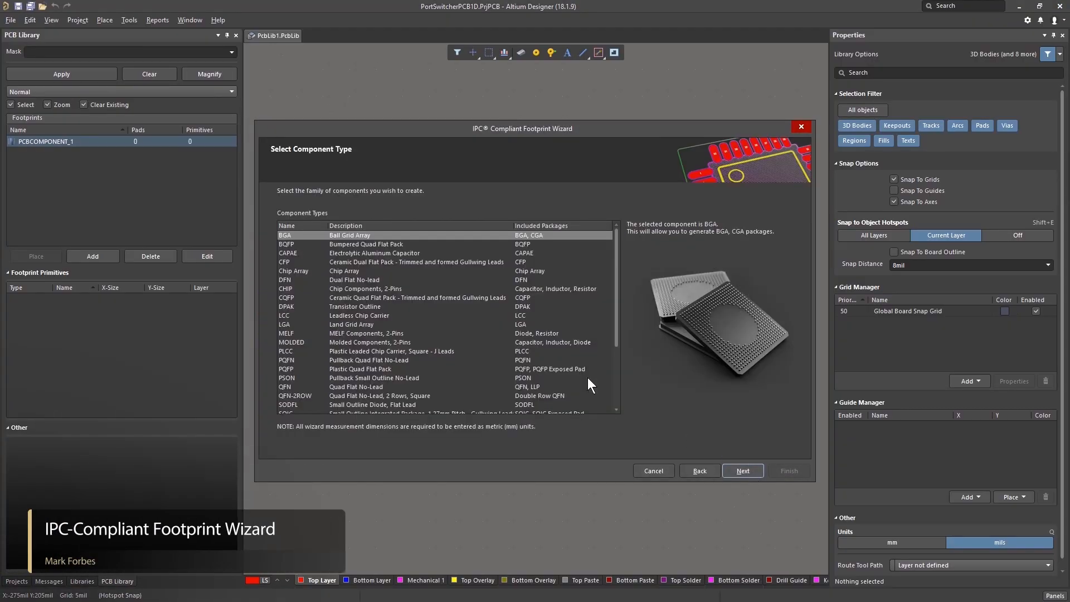
{"action": "scroll", "scroll_direction": "down", "scroll_amount": 3}
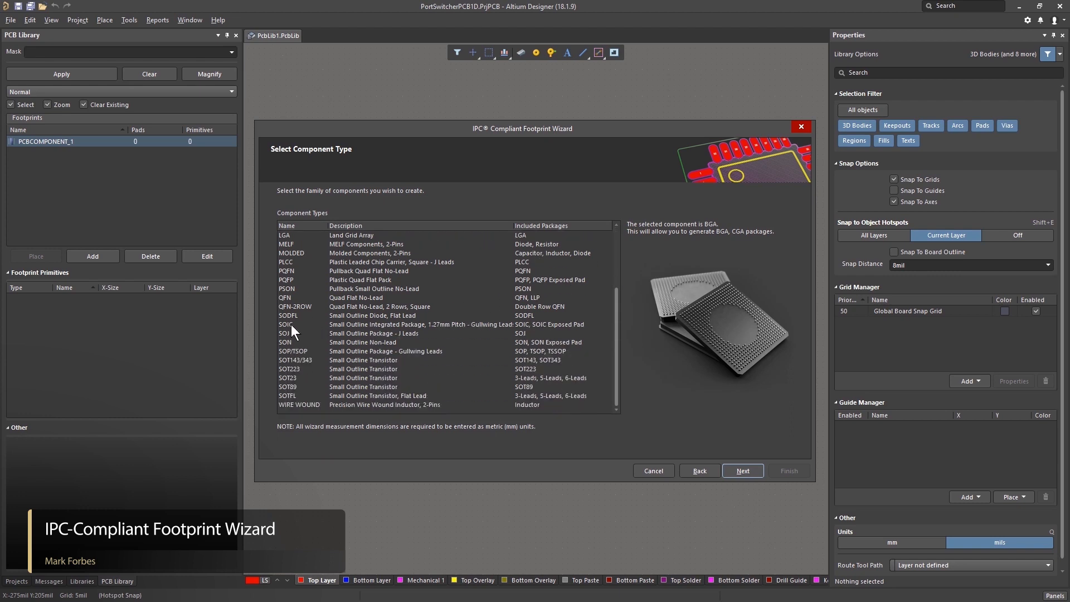
{"action": "left_click", "coordinate": [743, 470]}
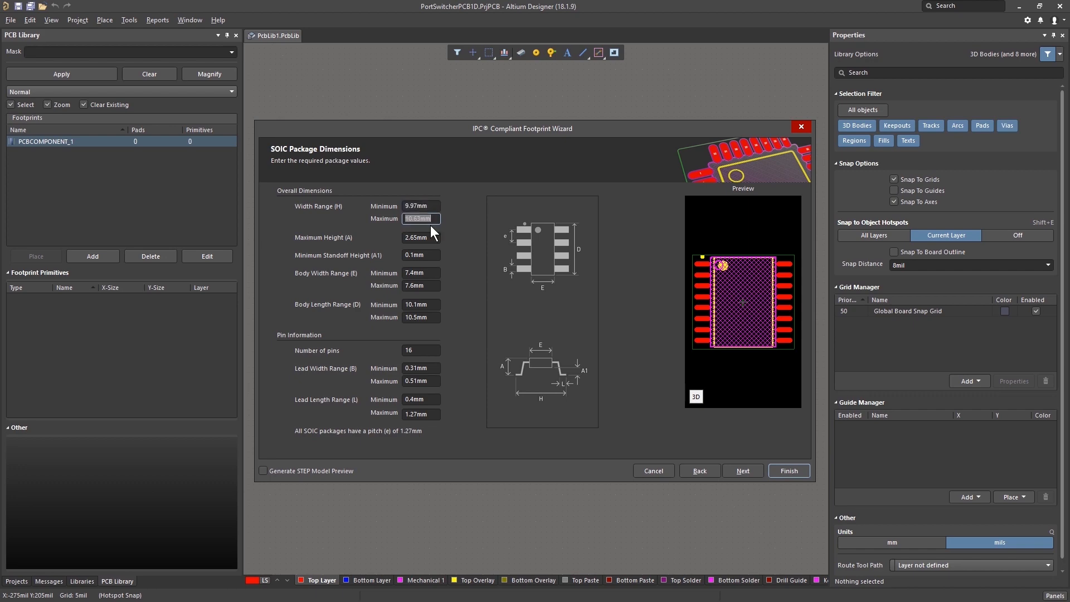
Check the 16-pin SOIC dimensions in 3D and enable Generate STEP Model Preview
{"action": "left_click", "coordinate": [421, 255]}
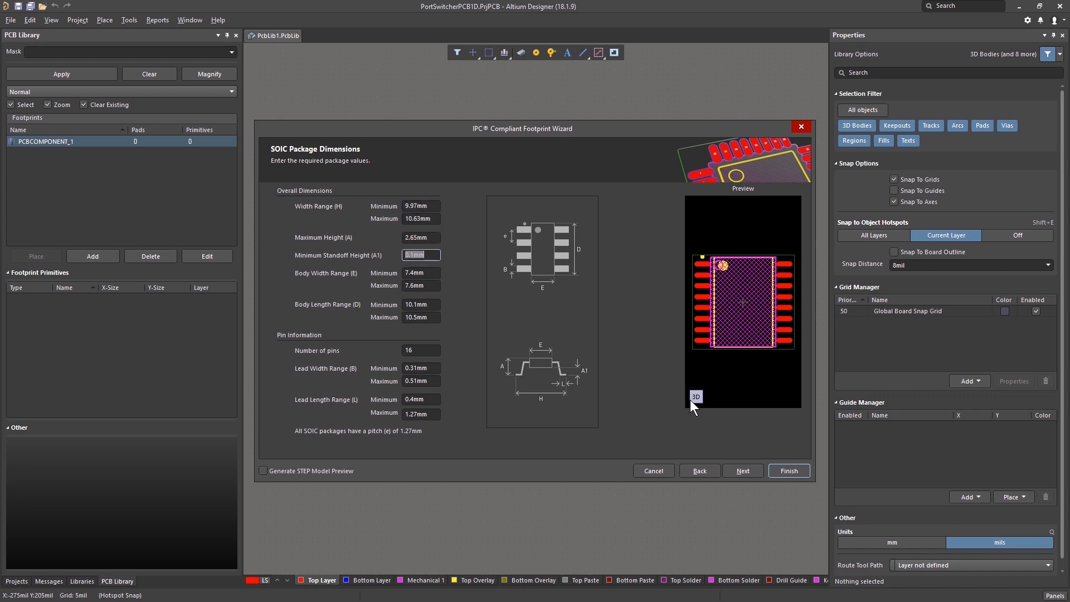
{"action": "left_click", "coordinate": [696, 397]}
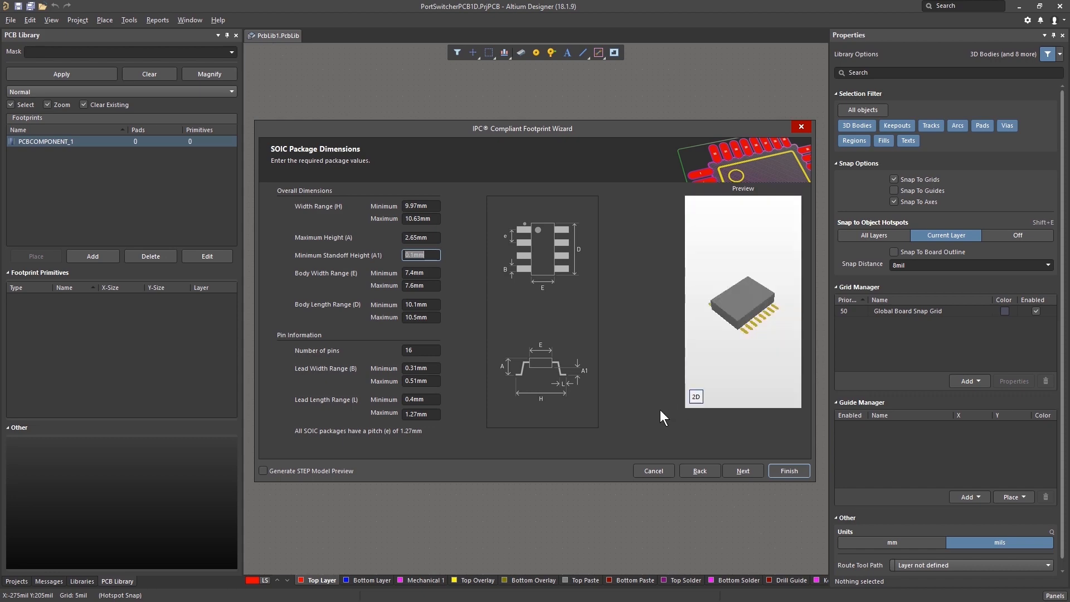
{"action": "left_click", "coordinate": [262, 471]}
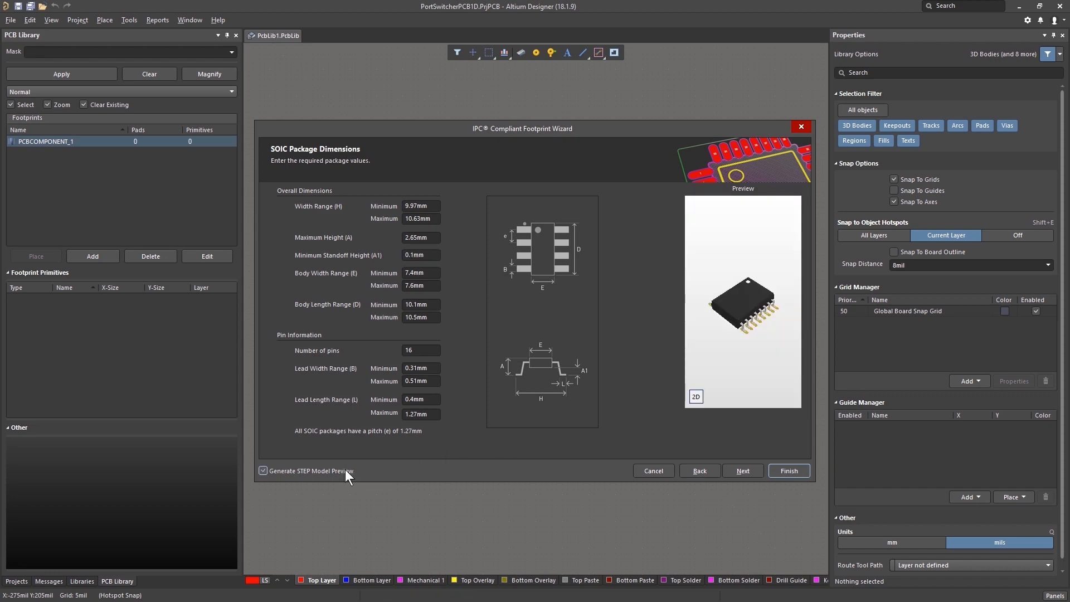
{"action": "mouse_move", "coordinate": [692, 406]}
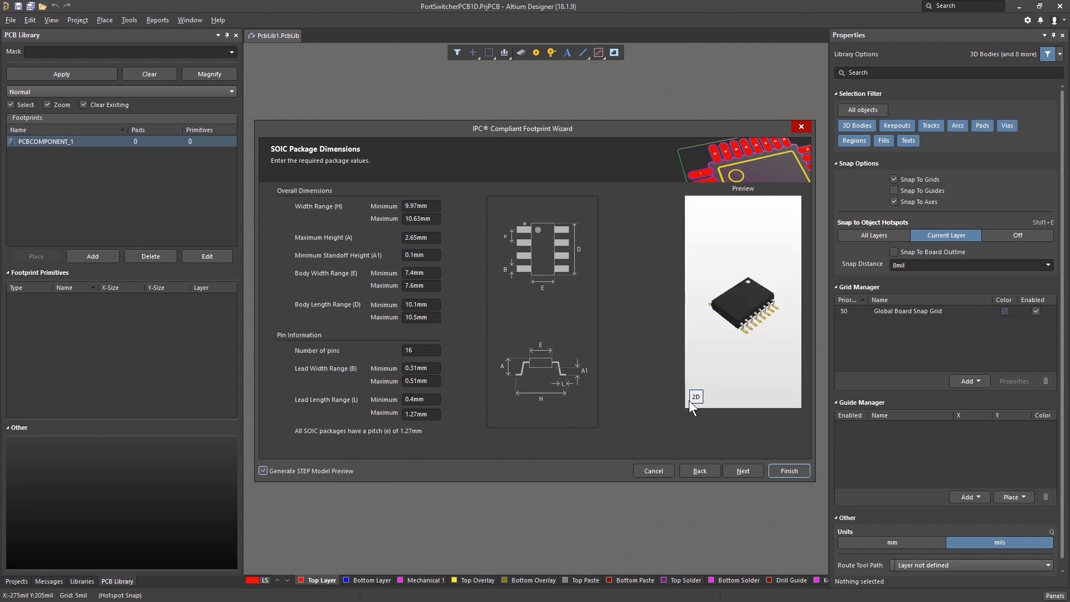
{"action": "left_click", "coordinate": [696, 397]}
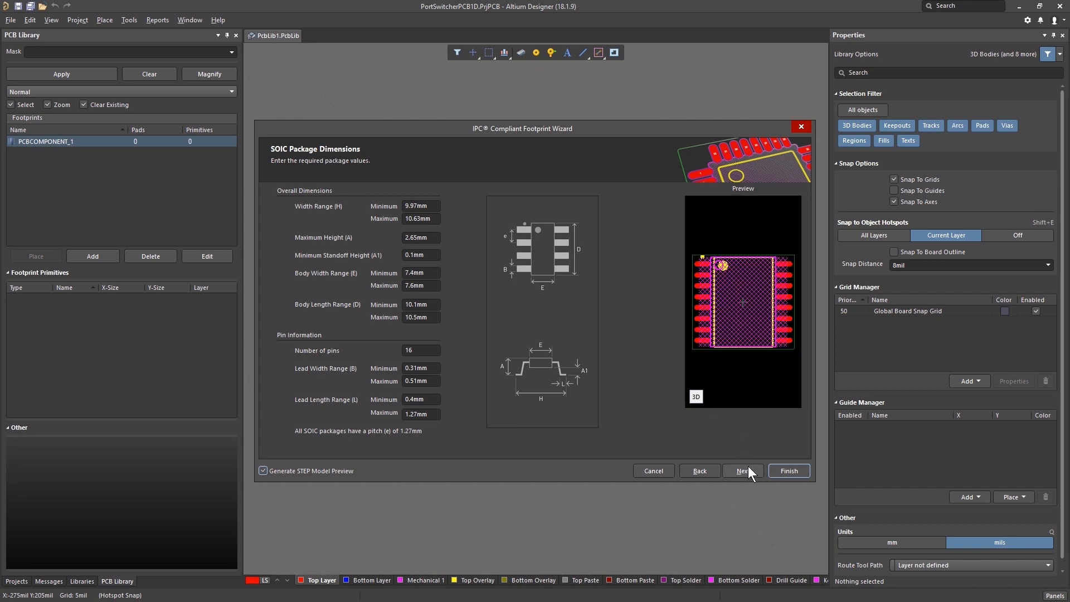
Accept the calculated heel spacing, tolerances and dimensions, finish SOIC127P1030X265-16N, and view it in 3D
{"action": "left_click", "coordinate": [743, 470]}
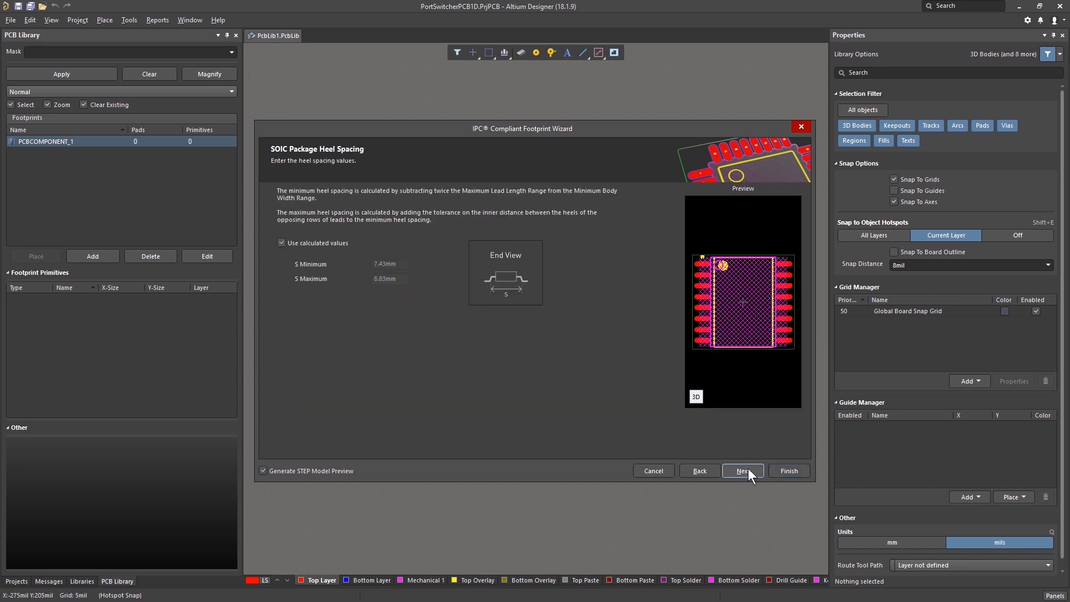
{"action": "left_click", "coordinate": [743, 471]}
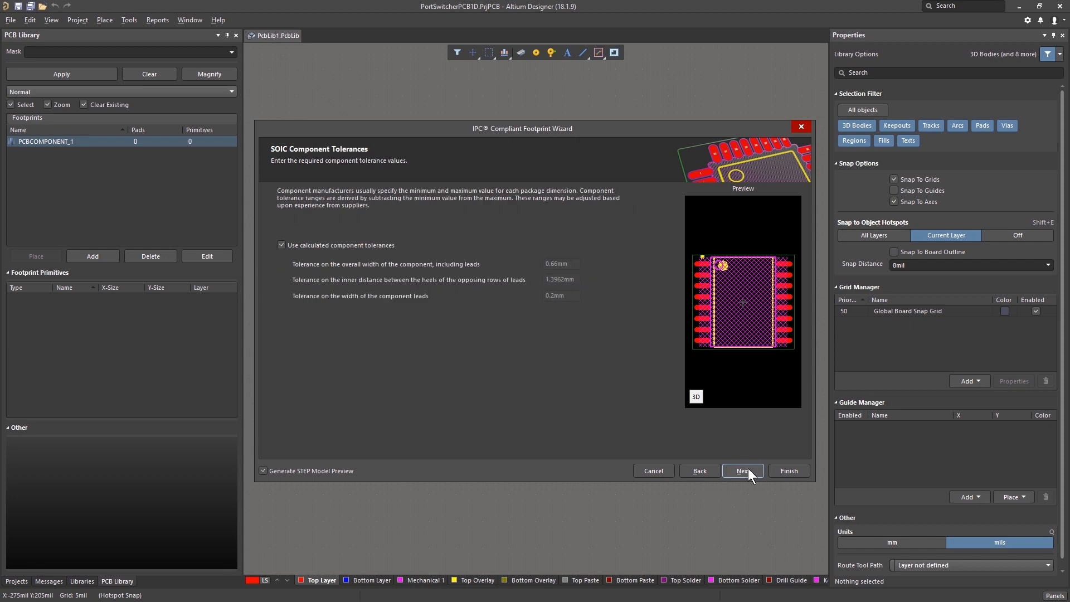
{"action": "left_click", "coordinate": [744, 470]}
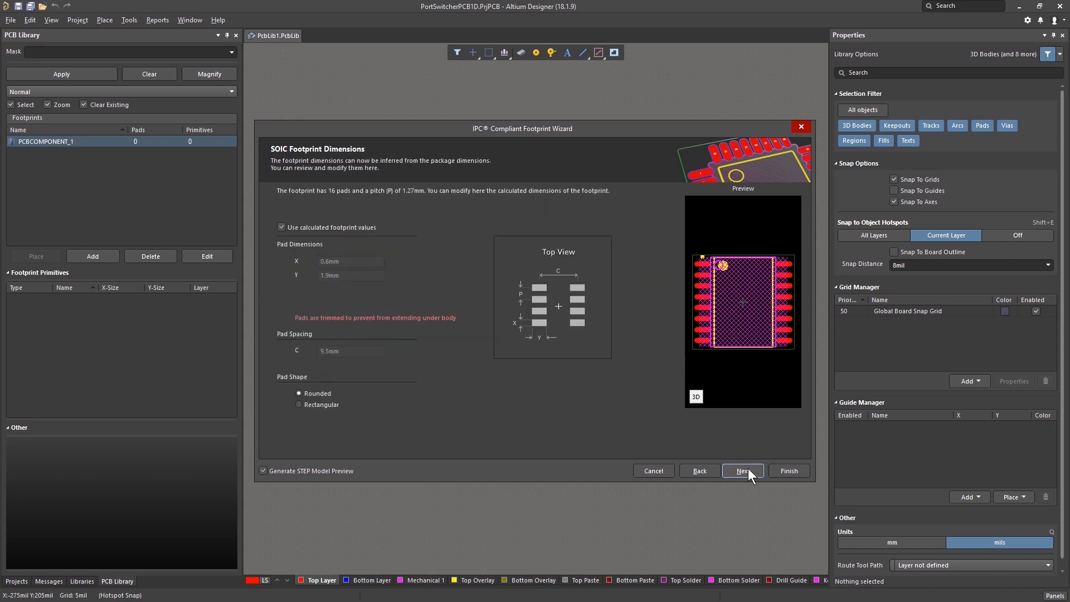
{"action": "left_click", "coordinate": [744, 470]}
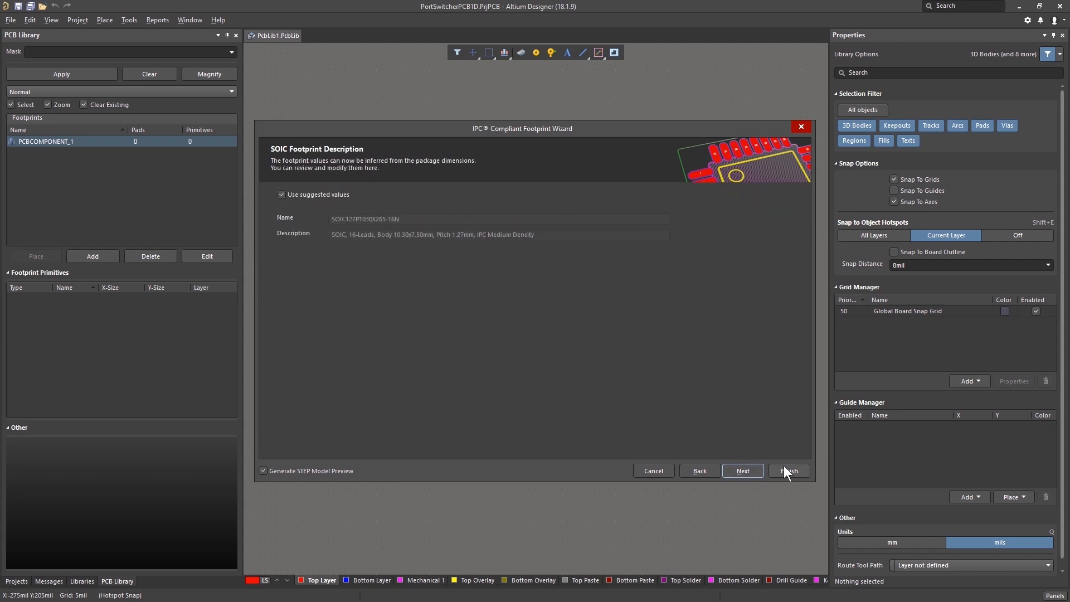
{"action": "left_click", "coordinate": [790, 471]}
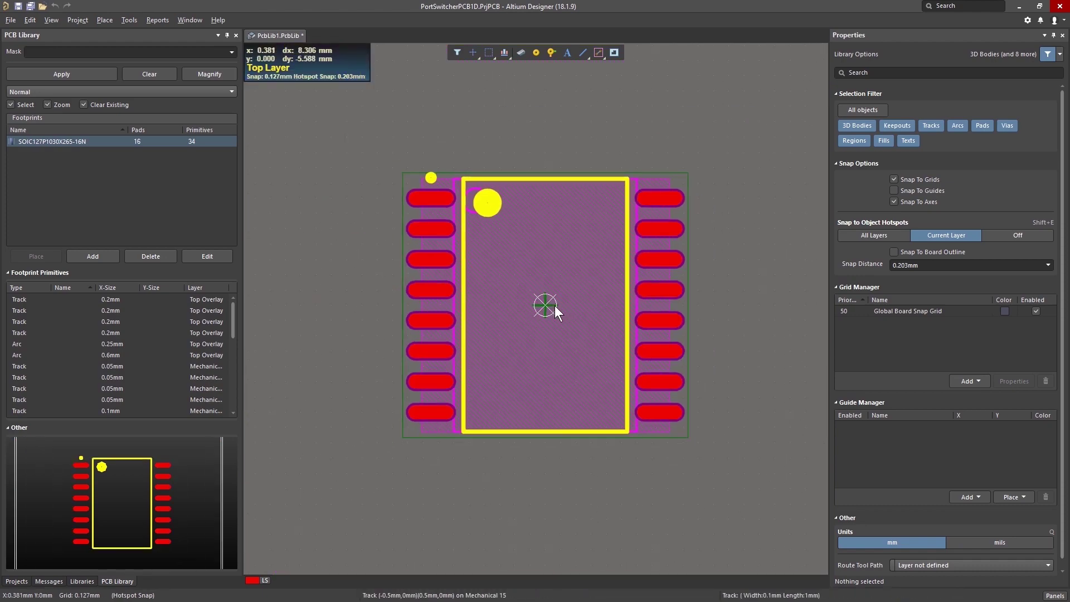
{"action": "key", "text": "3"}
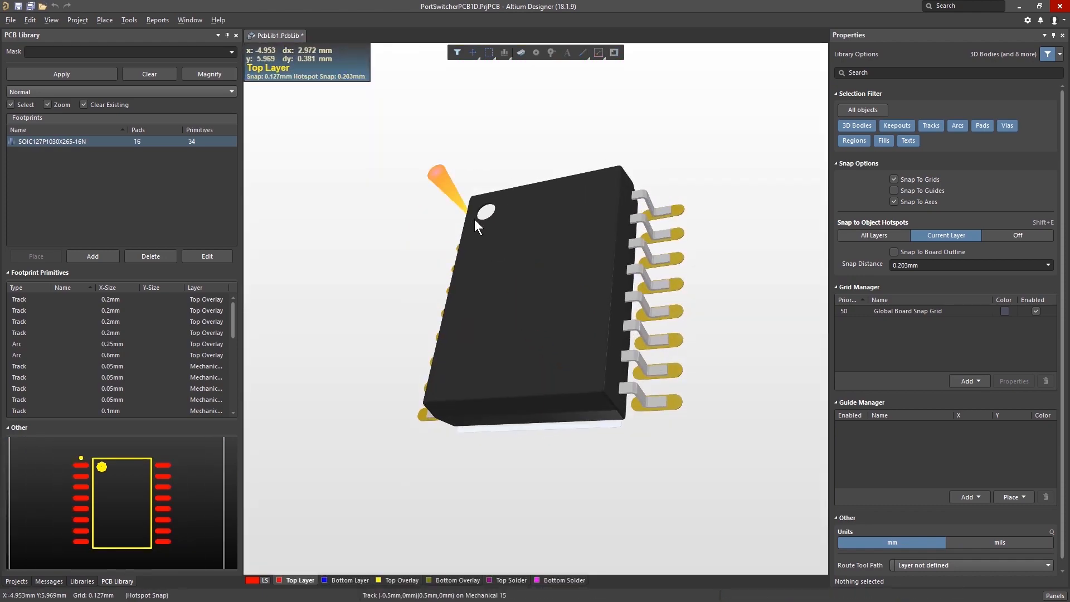
Place a rectangular top-layer pad with a manual paste mask expansion
{"action": "left_click", "coordinate": [104, 19]}
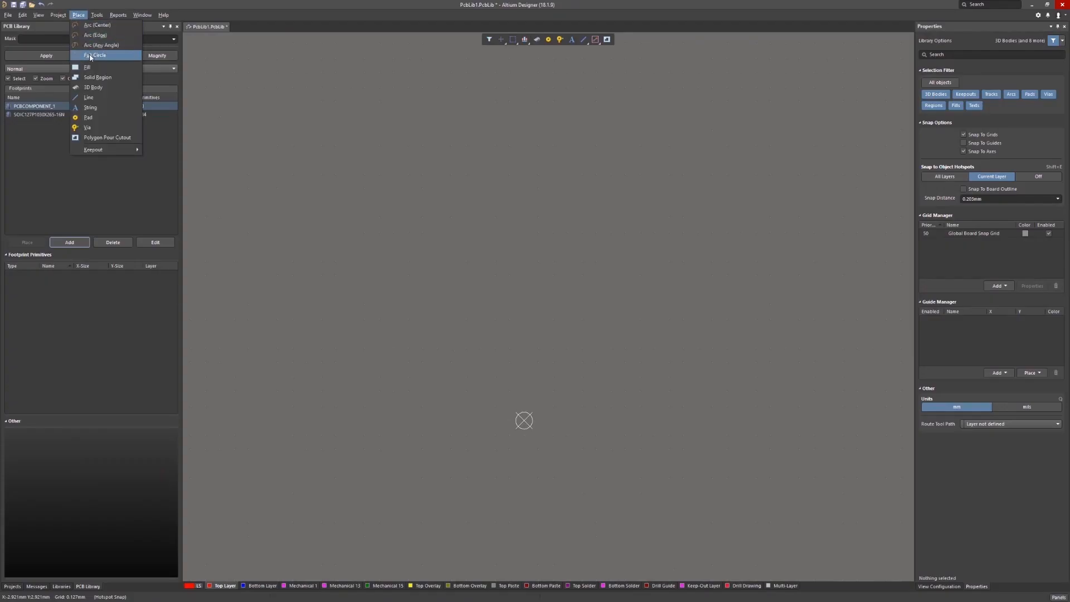
{"action": "left_click", "coordinate": [88, 117]}
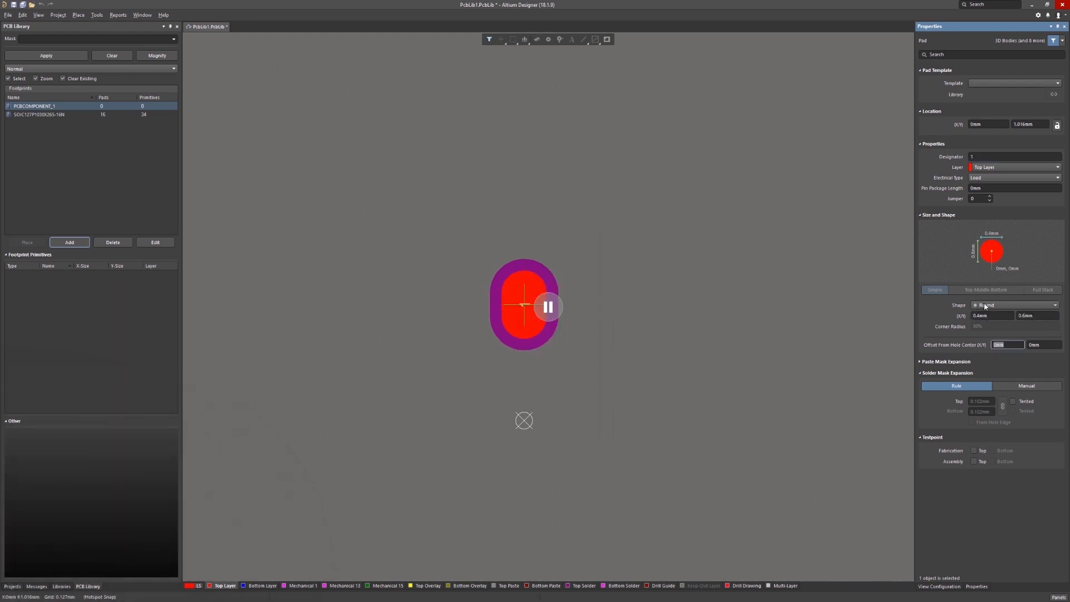
{"action": "left_click", "coordinate": [1015, 305]}
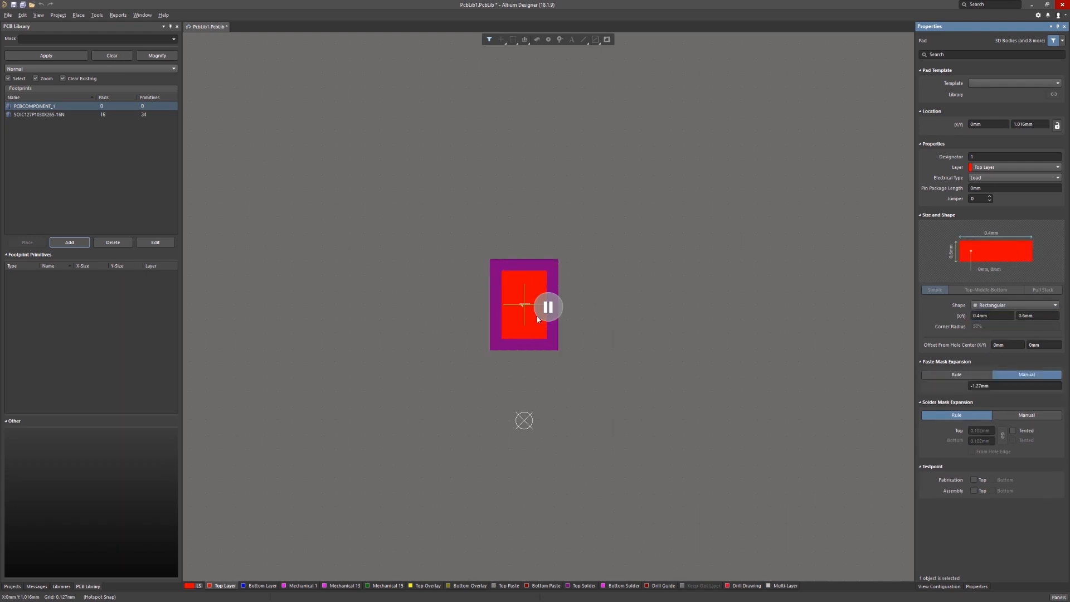
{"action": "left_click", "coordinate": [523, 314]}
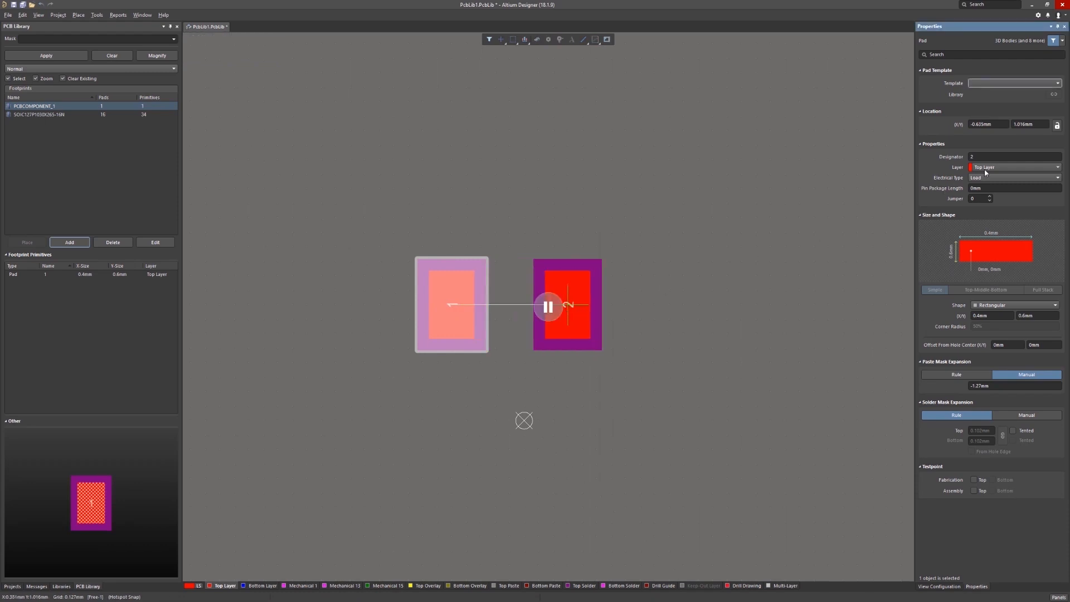
{"action": "left_click", "coordinate": [1015, 166]}
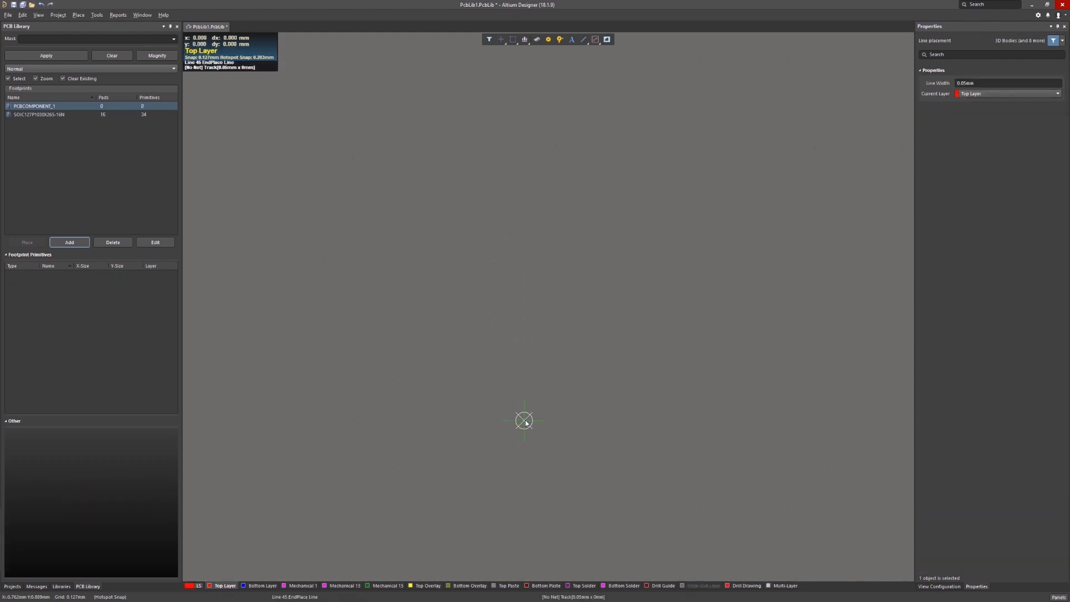
Draw top-layer track corners that close the outline back at the origin
{"action": "left_click", "coordinate": [437, 145]}
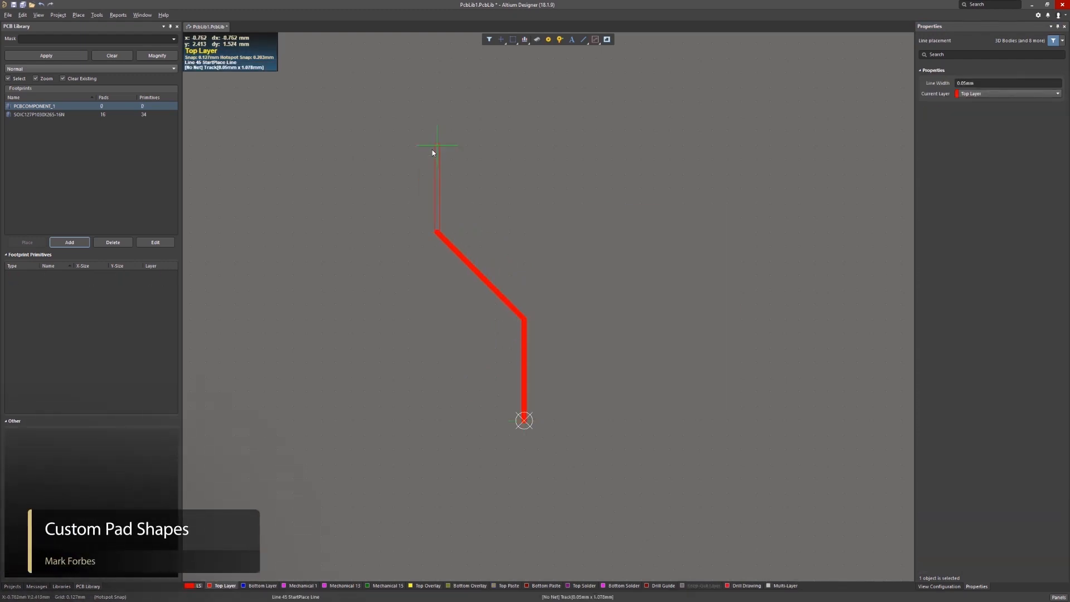
{"action": "mouse_move", "coordinate": [630, 152]}
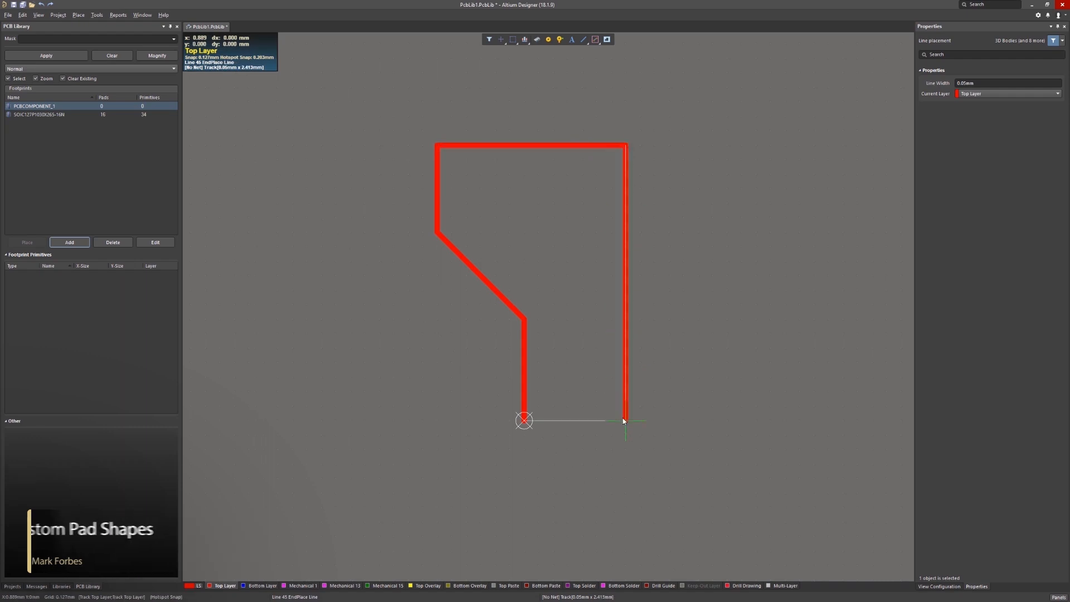
{"action": "left_click", "coordinate": [524, 431]}
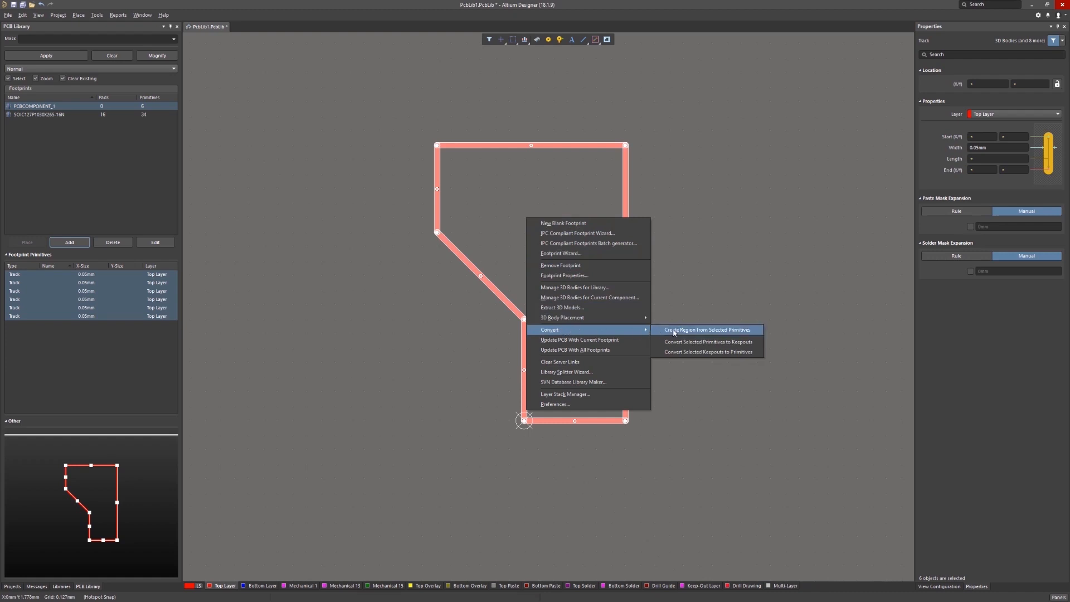
Create a copper region from the selected tracks and set its paste mask expansion to Rule
{"action": "left_click", "coordinate": [707, 330]}
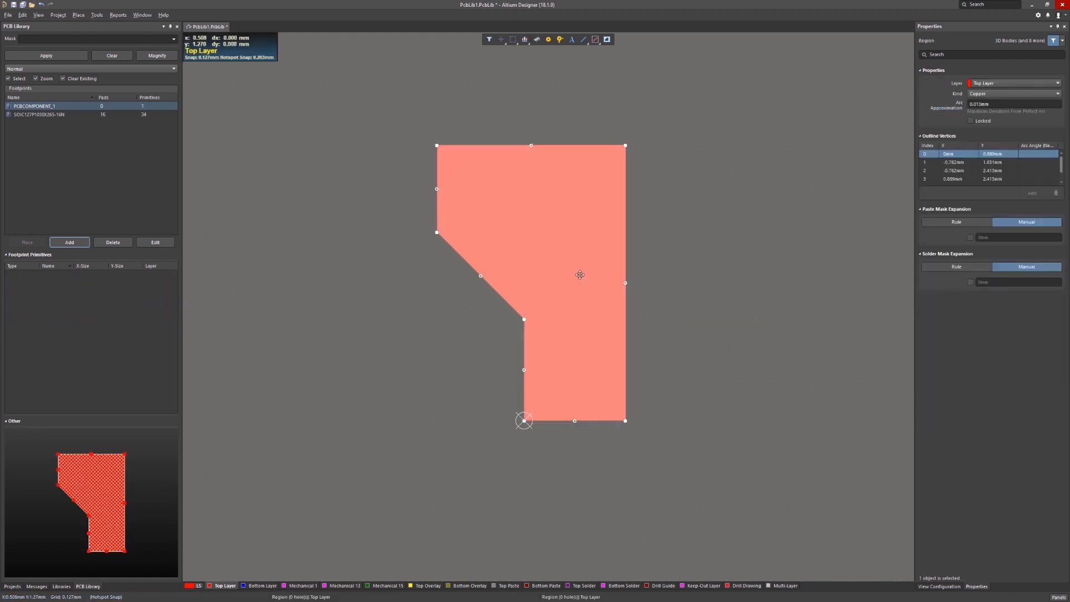
{"action": "left_click", "coordinate": [956, 222]}
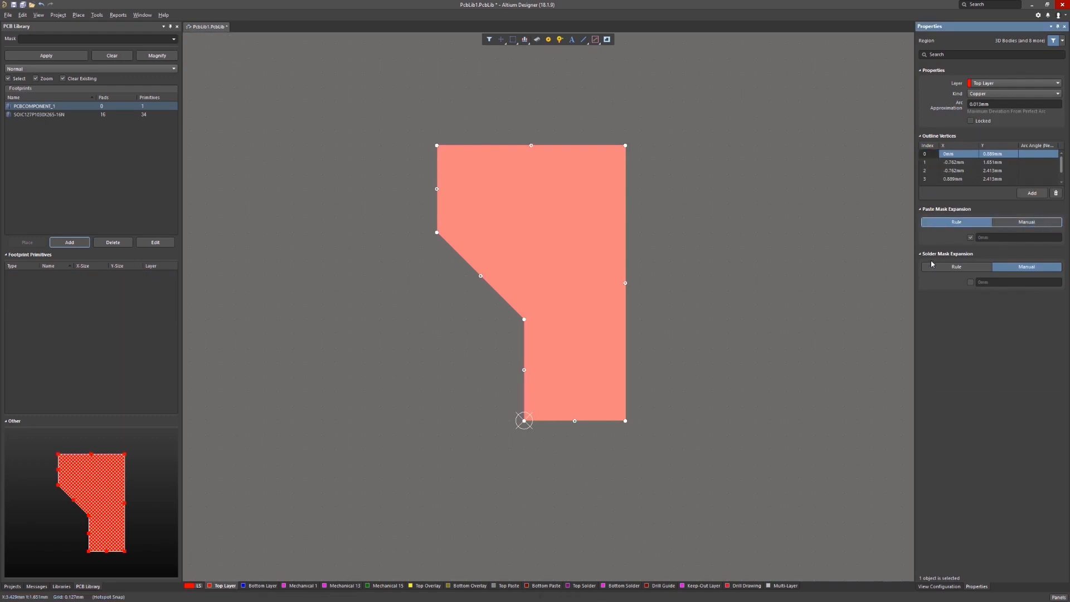